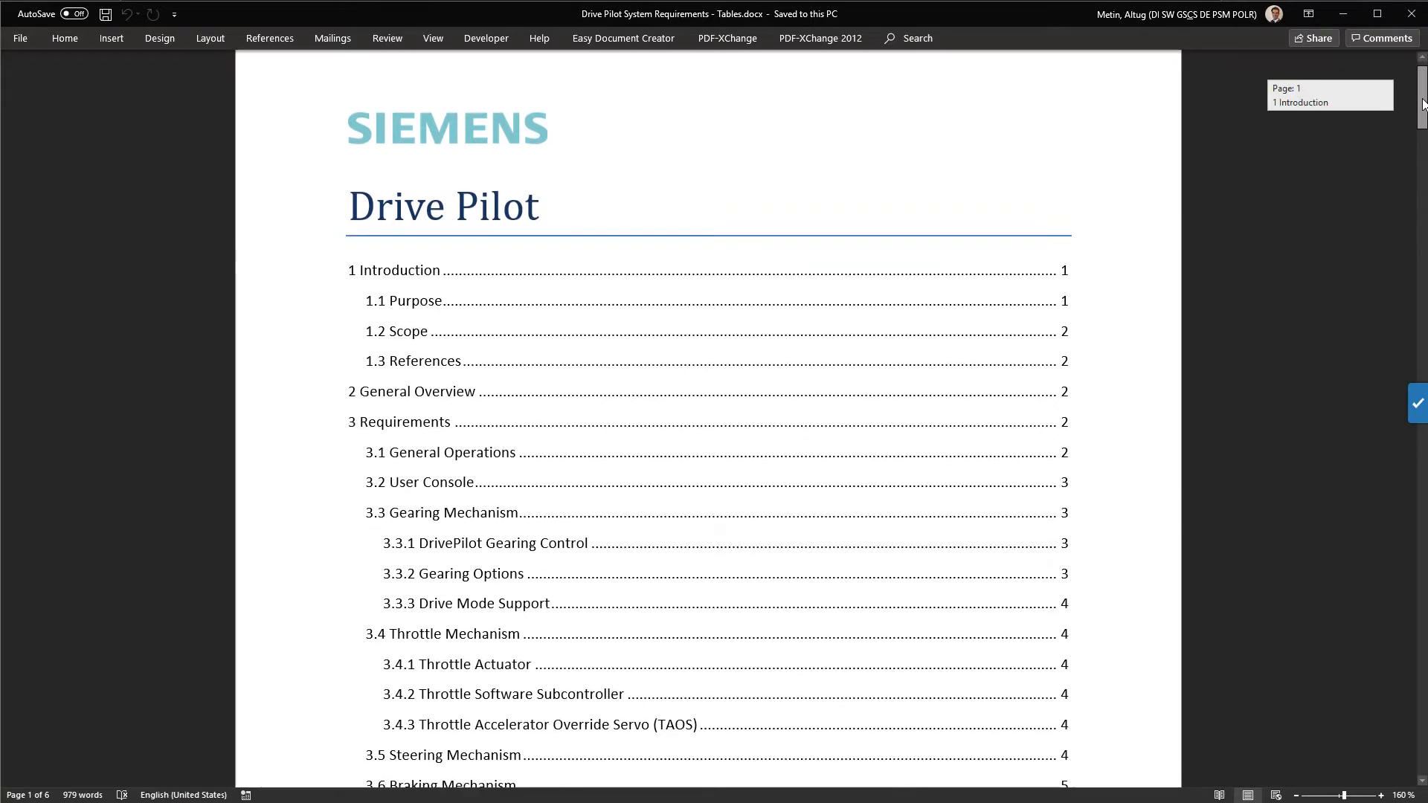
Review the Drive Pilot - Tables import settings for the .docx file and proceed to the rules preview.
scroll("down", 3)
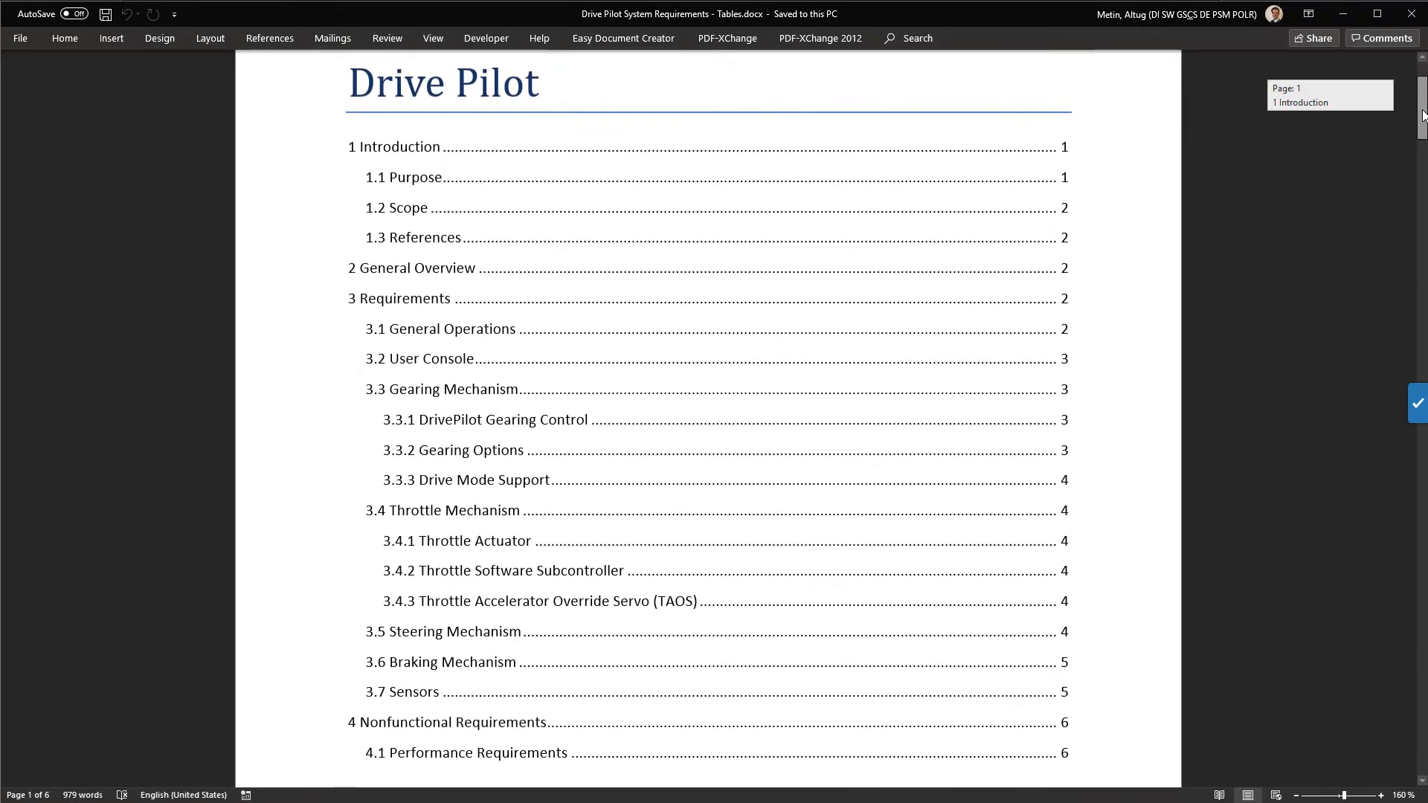
scroll("down", 3)
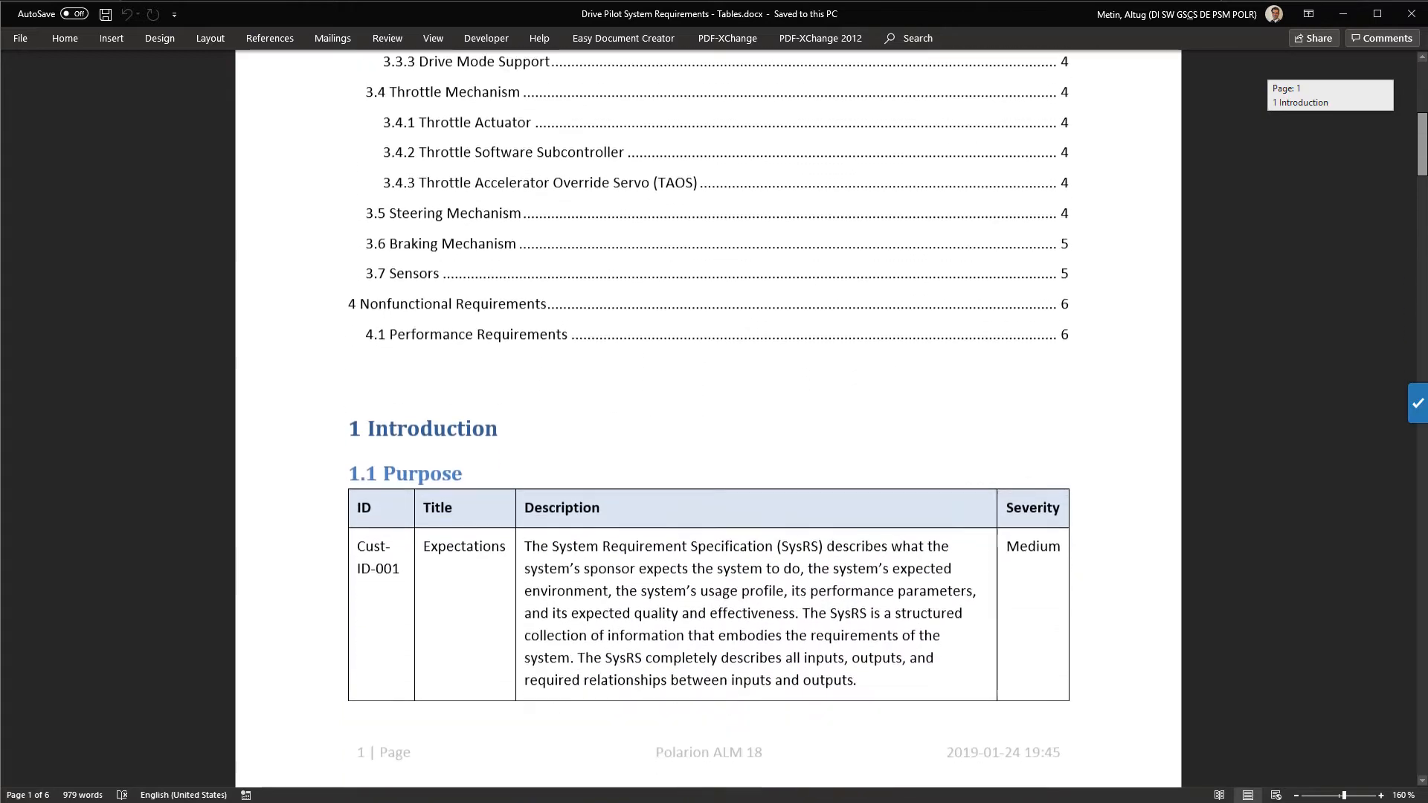
scroll("down", 3)
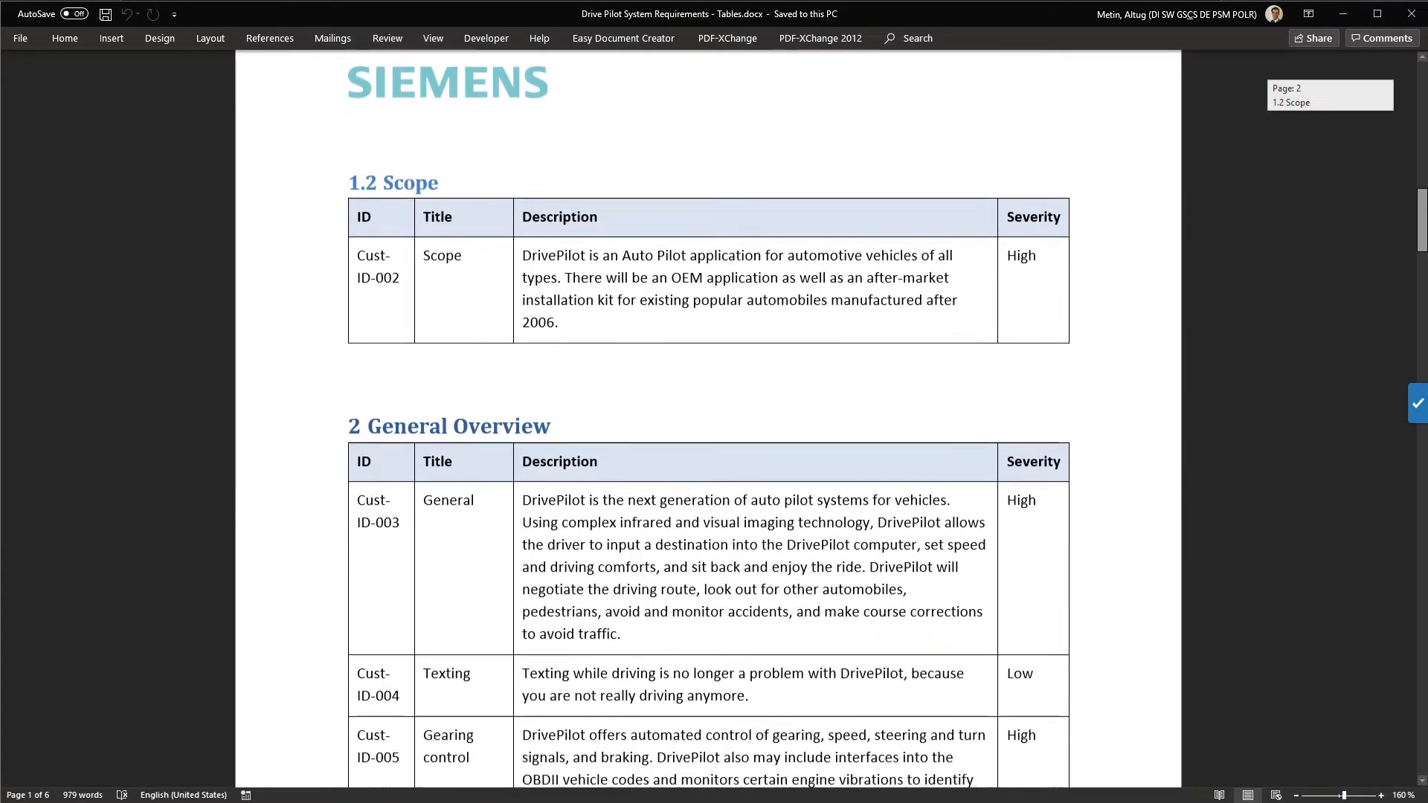
scroll("down", 3)
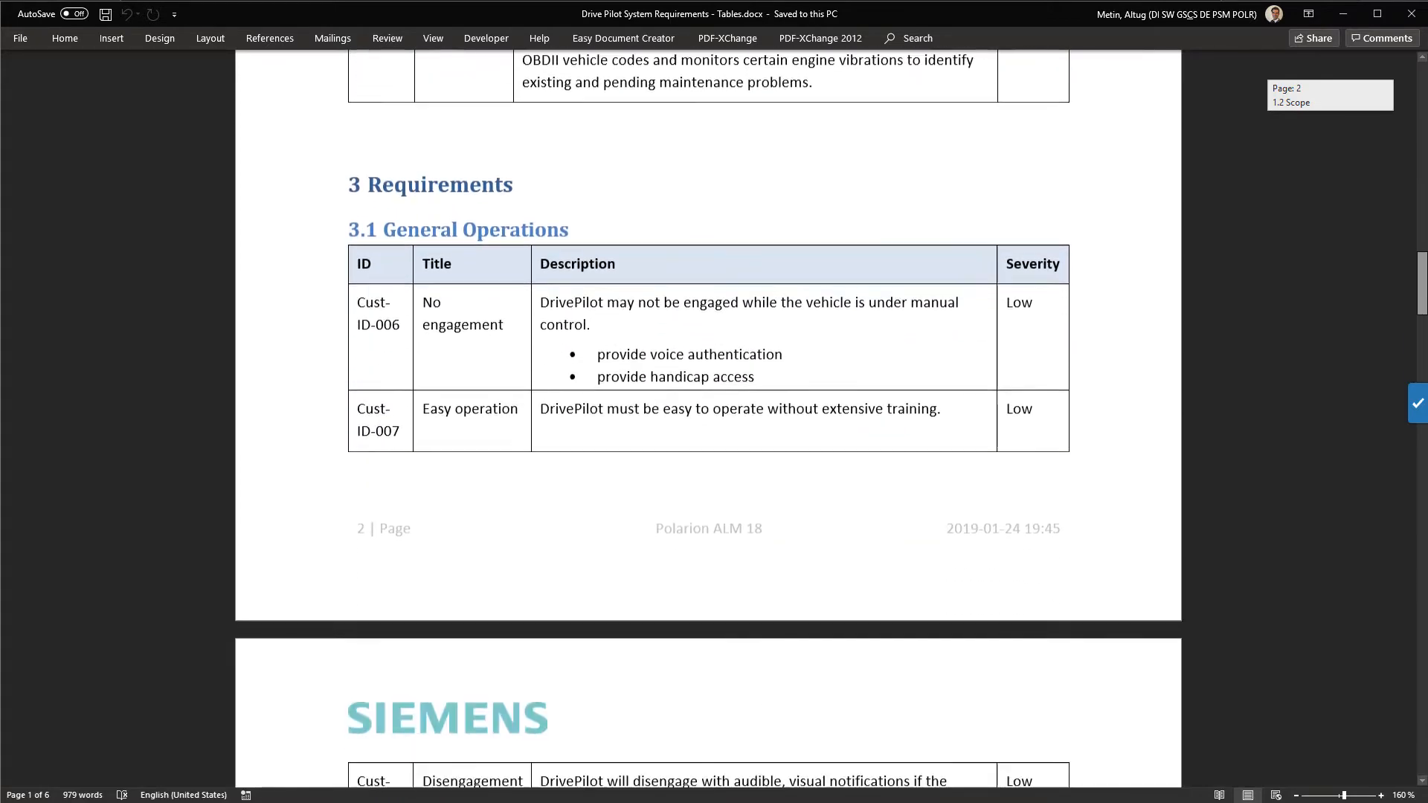
scroll("down", 3)
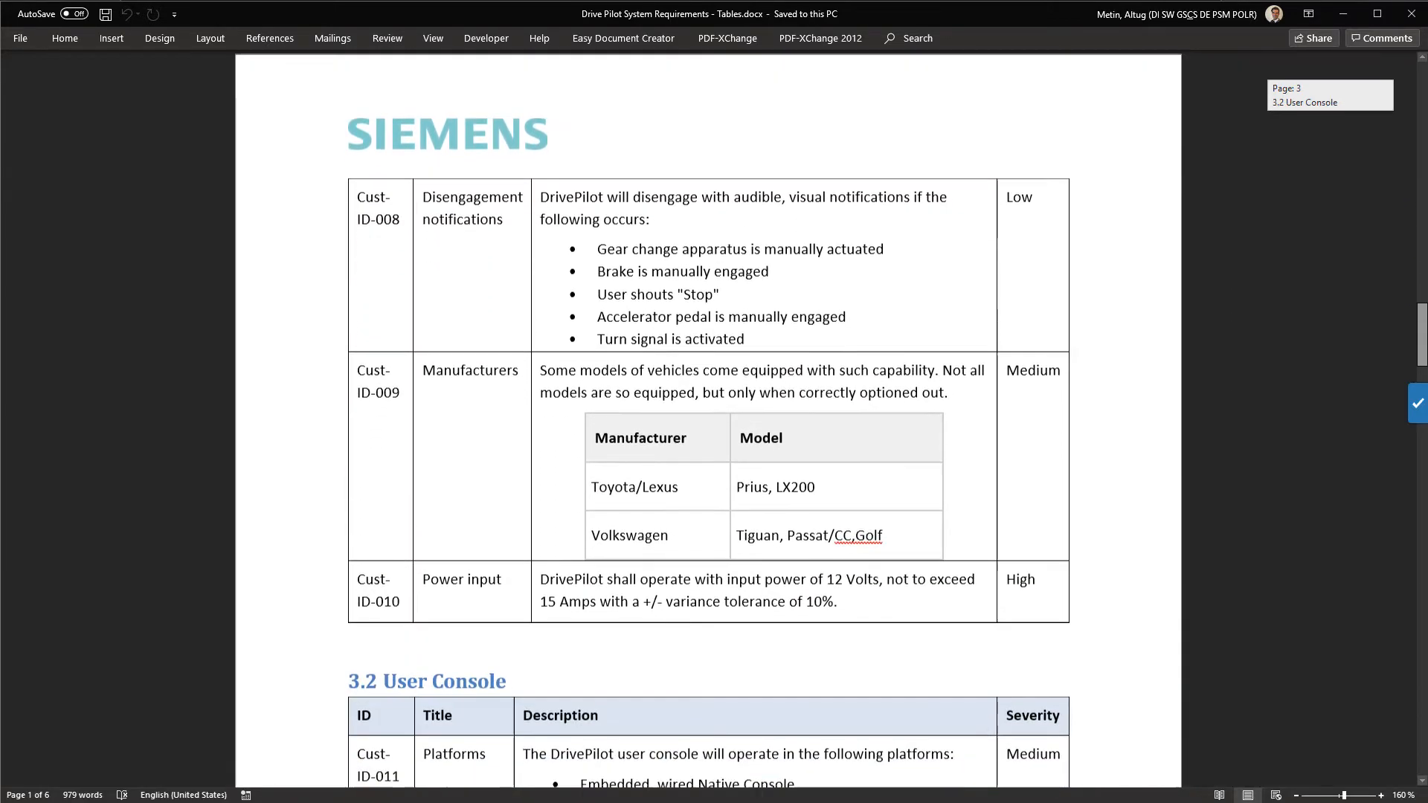
scroll("down", 3)
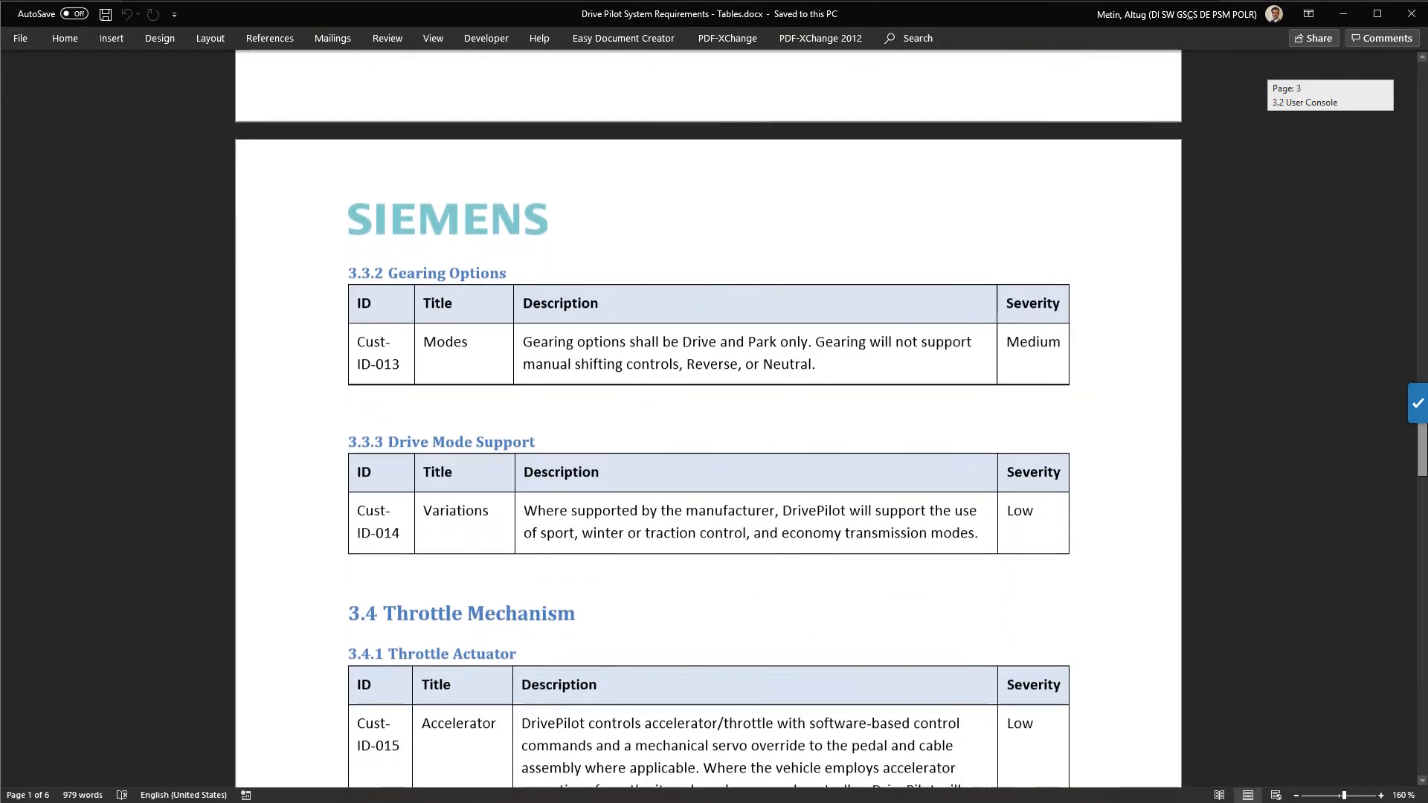
scroll("down", 3)
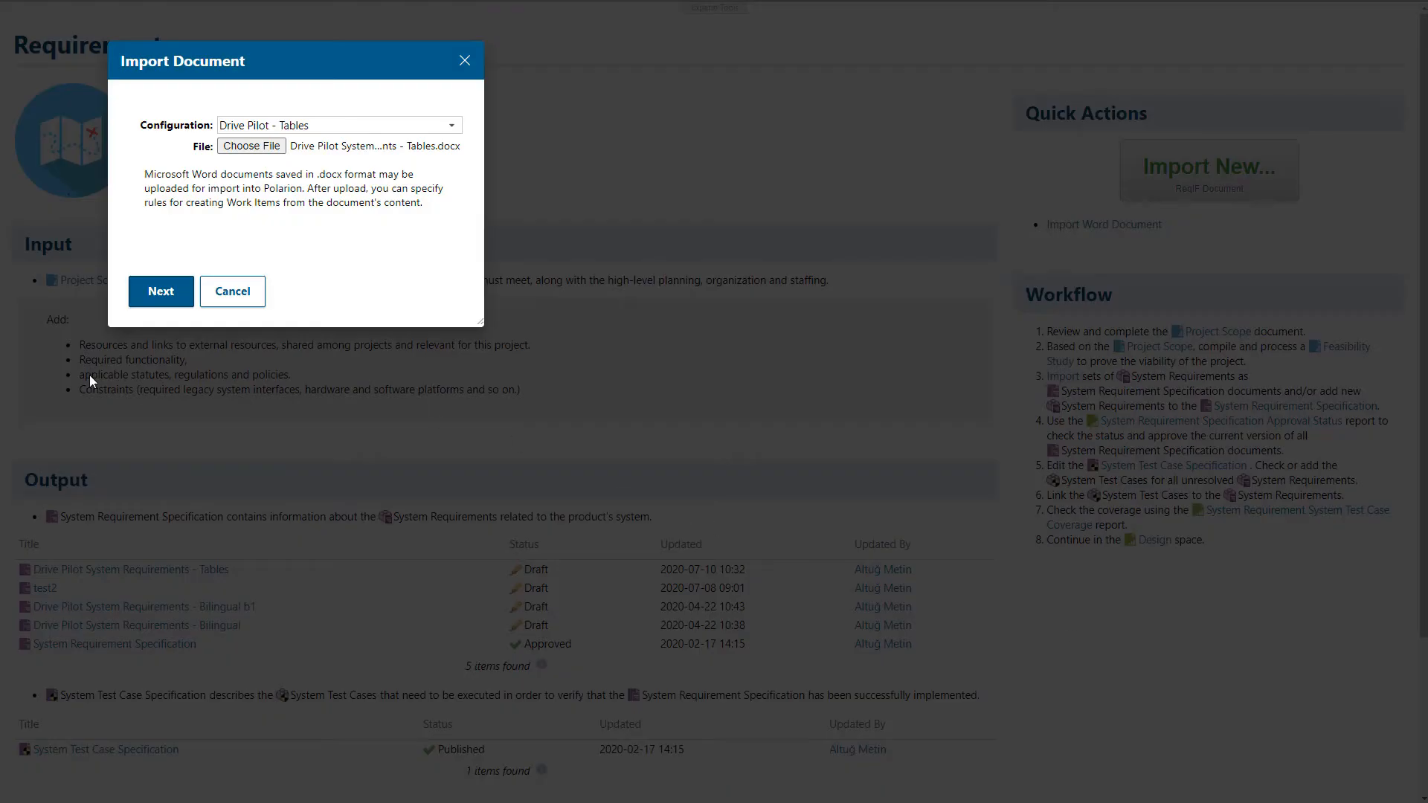
left_click(161, 291)
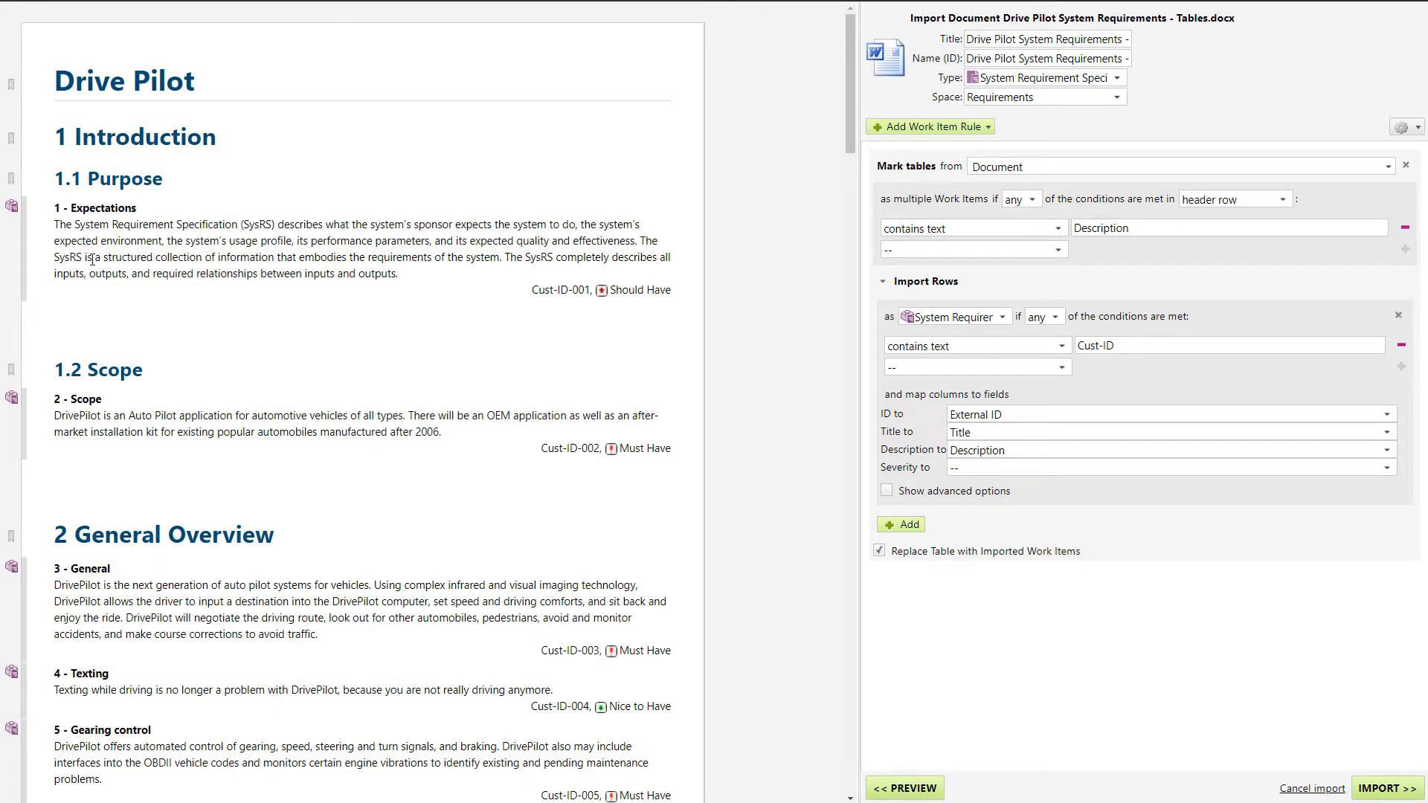
mouse_move(979, 239)
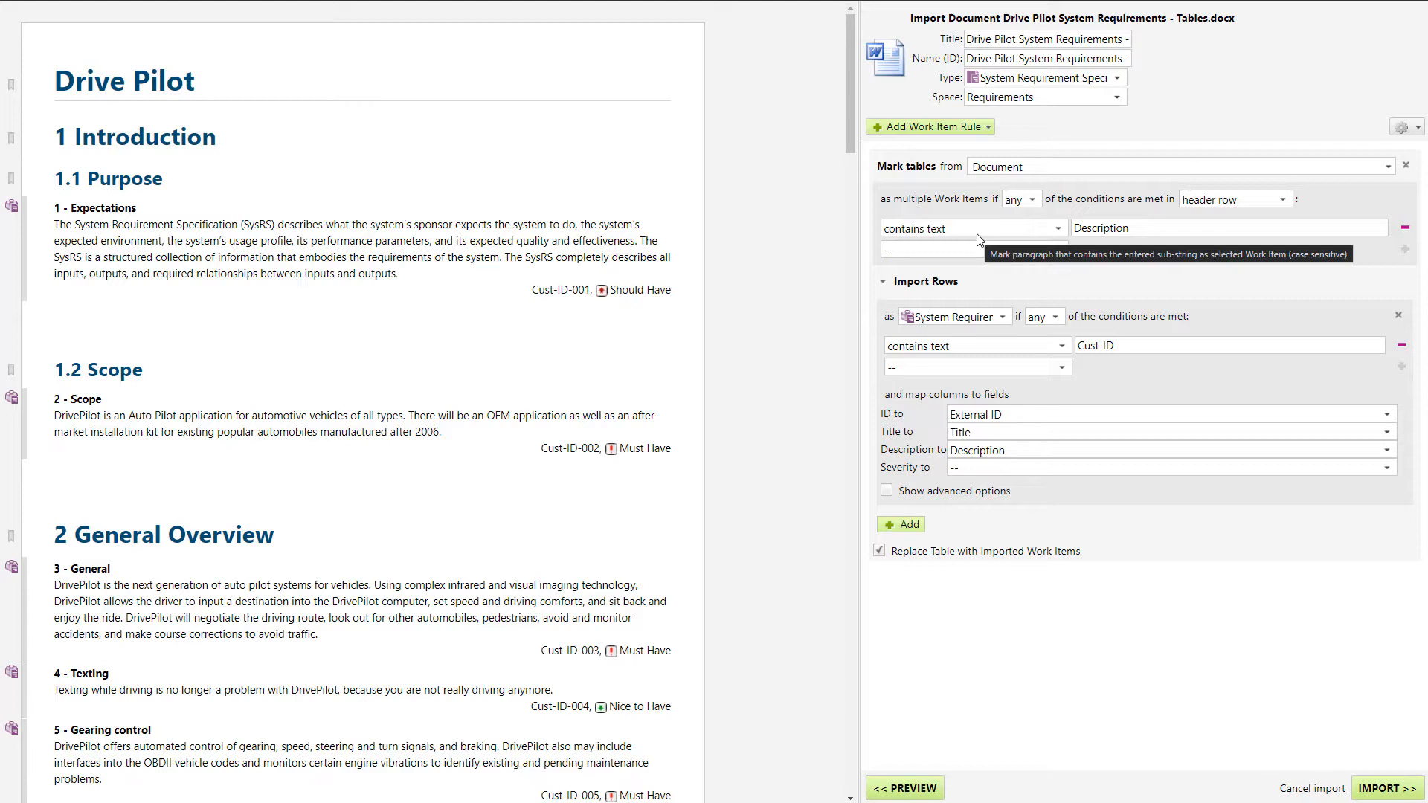
mouse_move(917, 170)
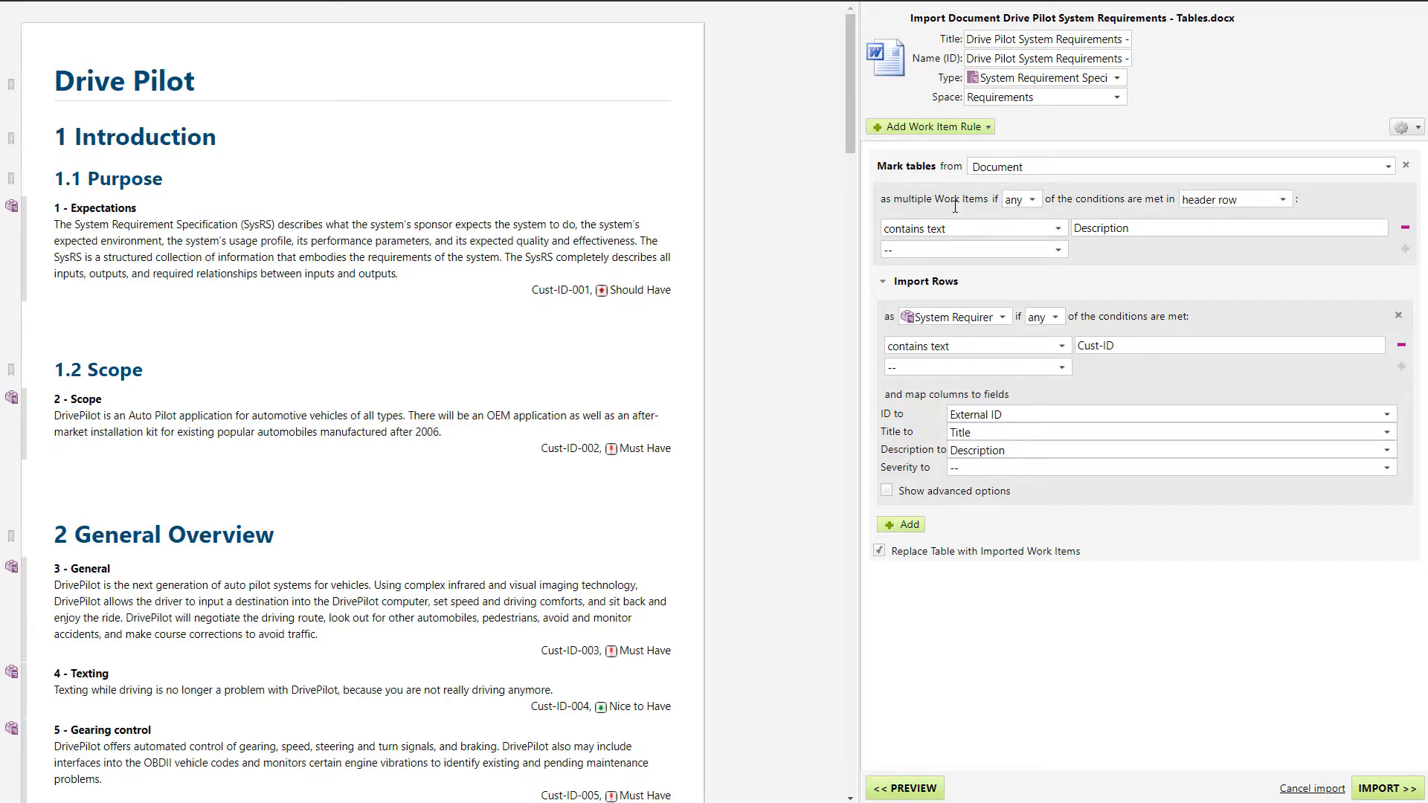
mouse_move(1011, 270)
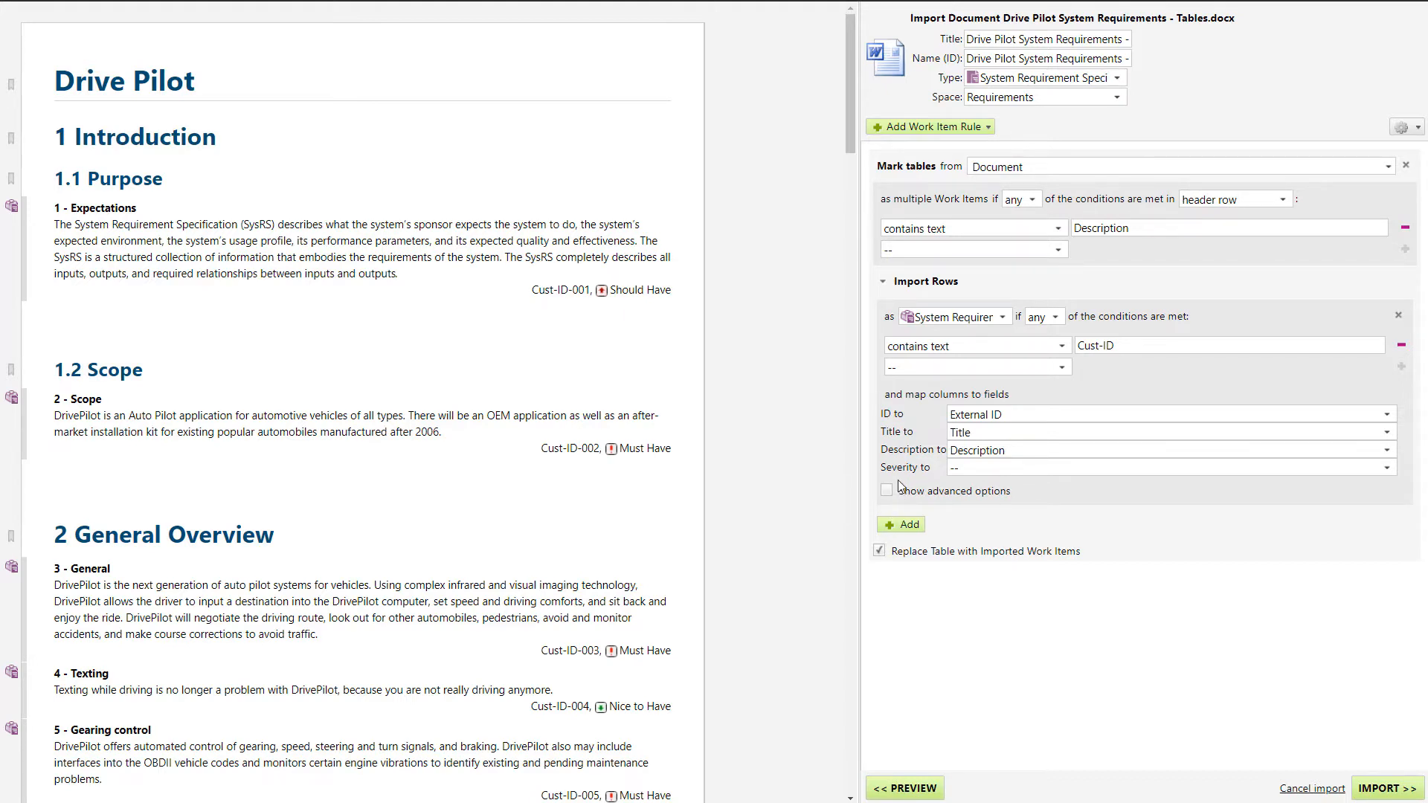
Enable Show advanced options to reveal actions setting Severity from Low and Medium cell text.
left_click(885, 491)
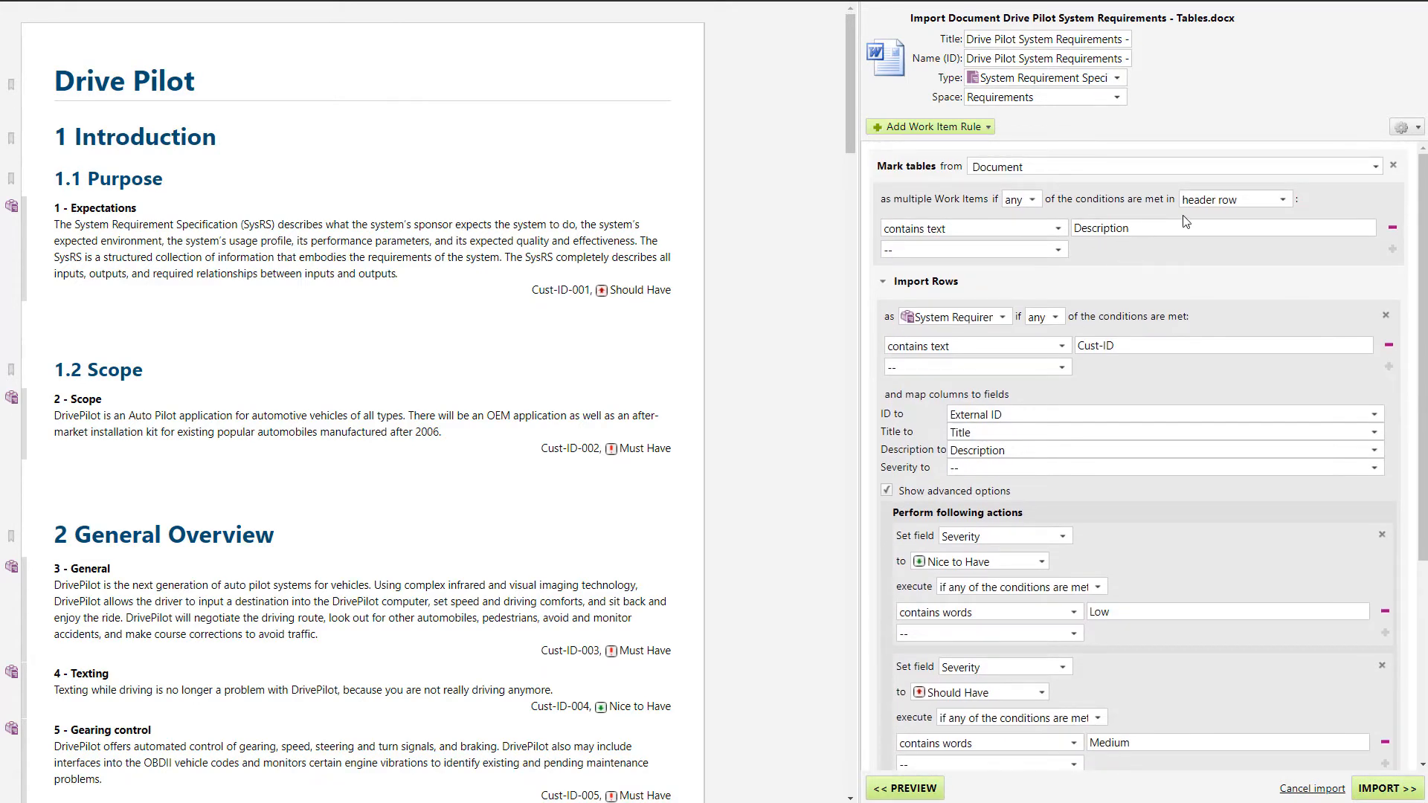
scroll("down", 3)
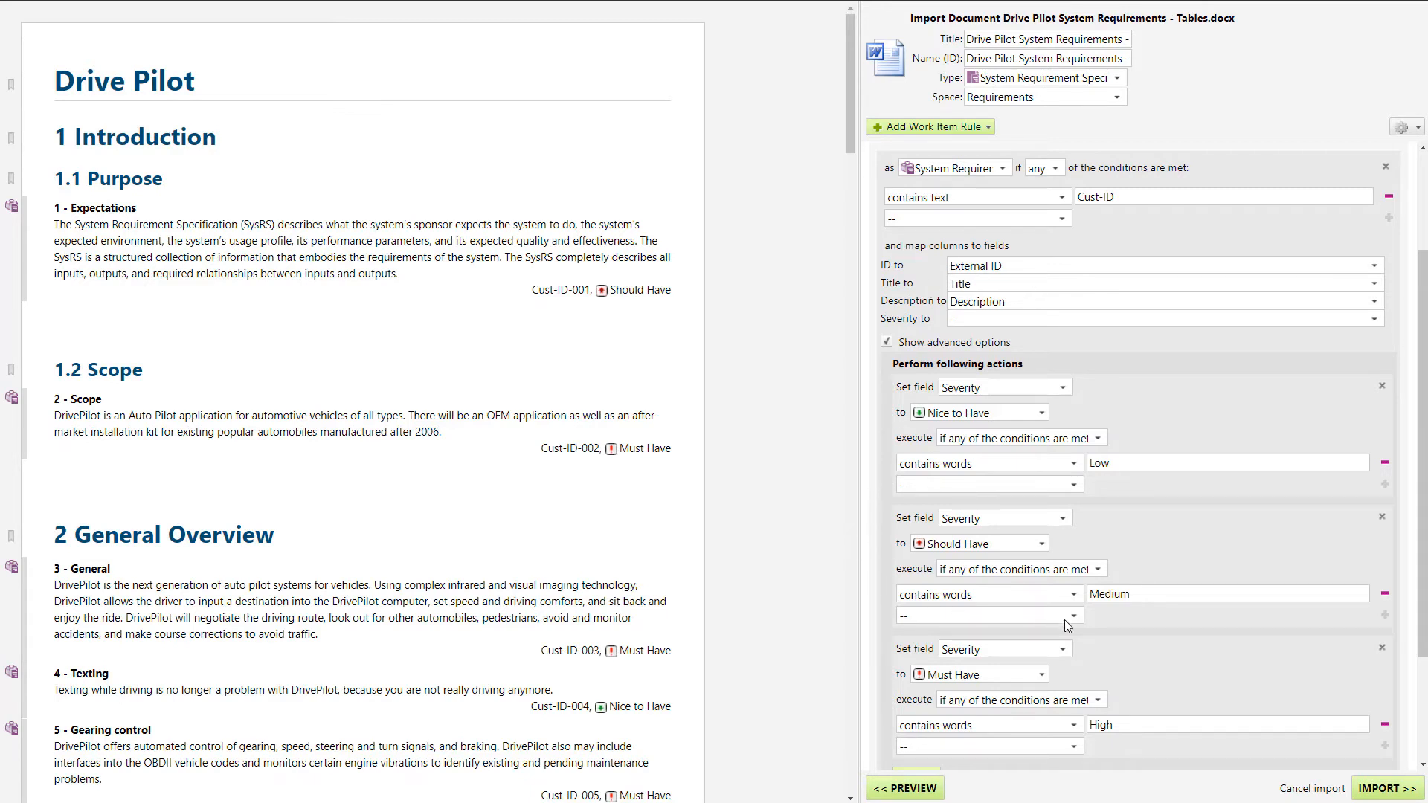
scroll("down", 3)
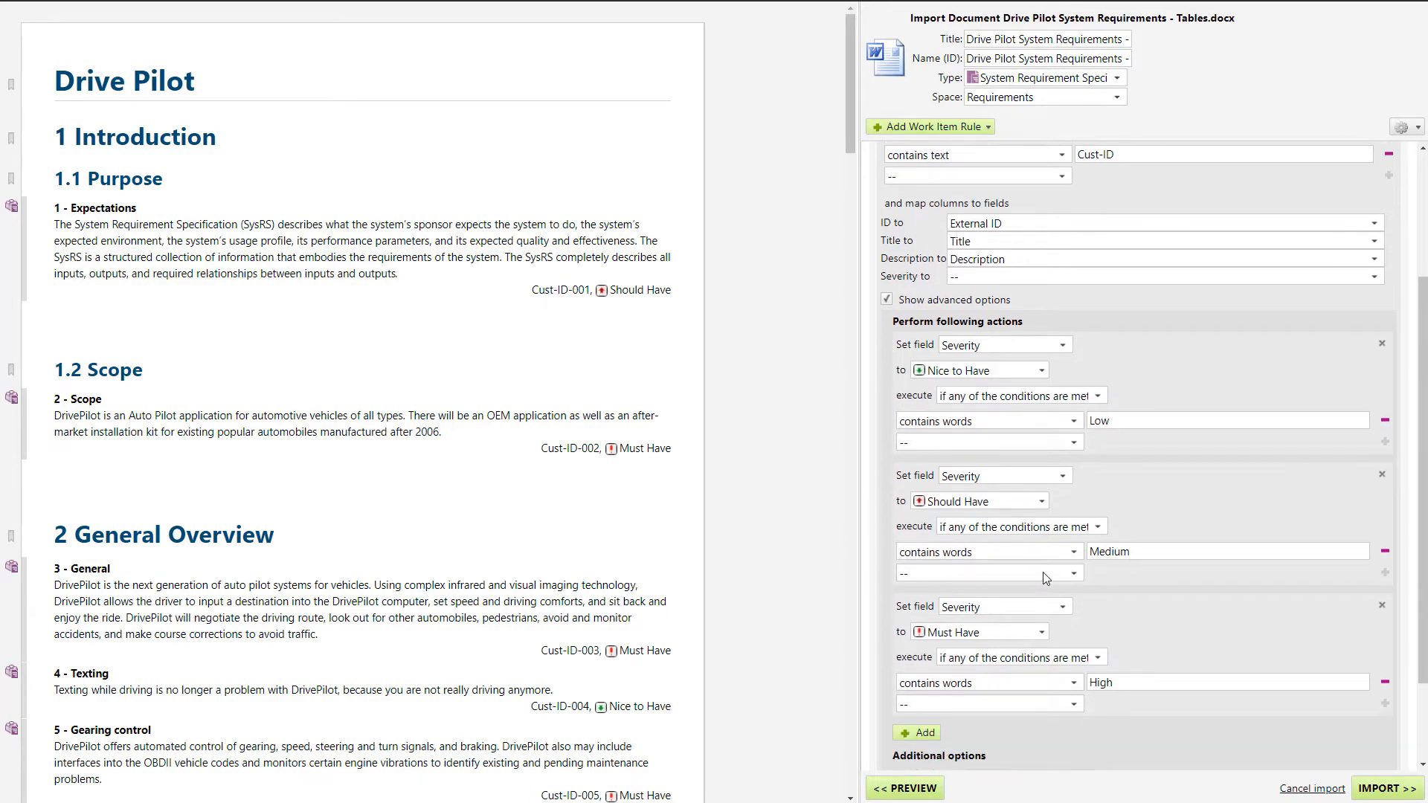
scroll("down", 3)
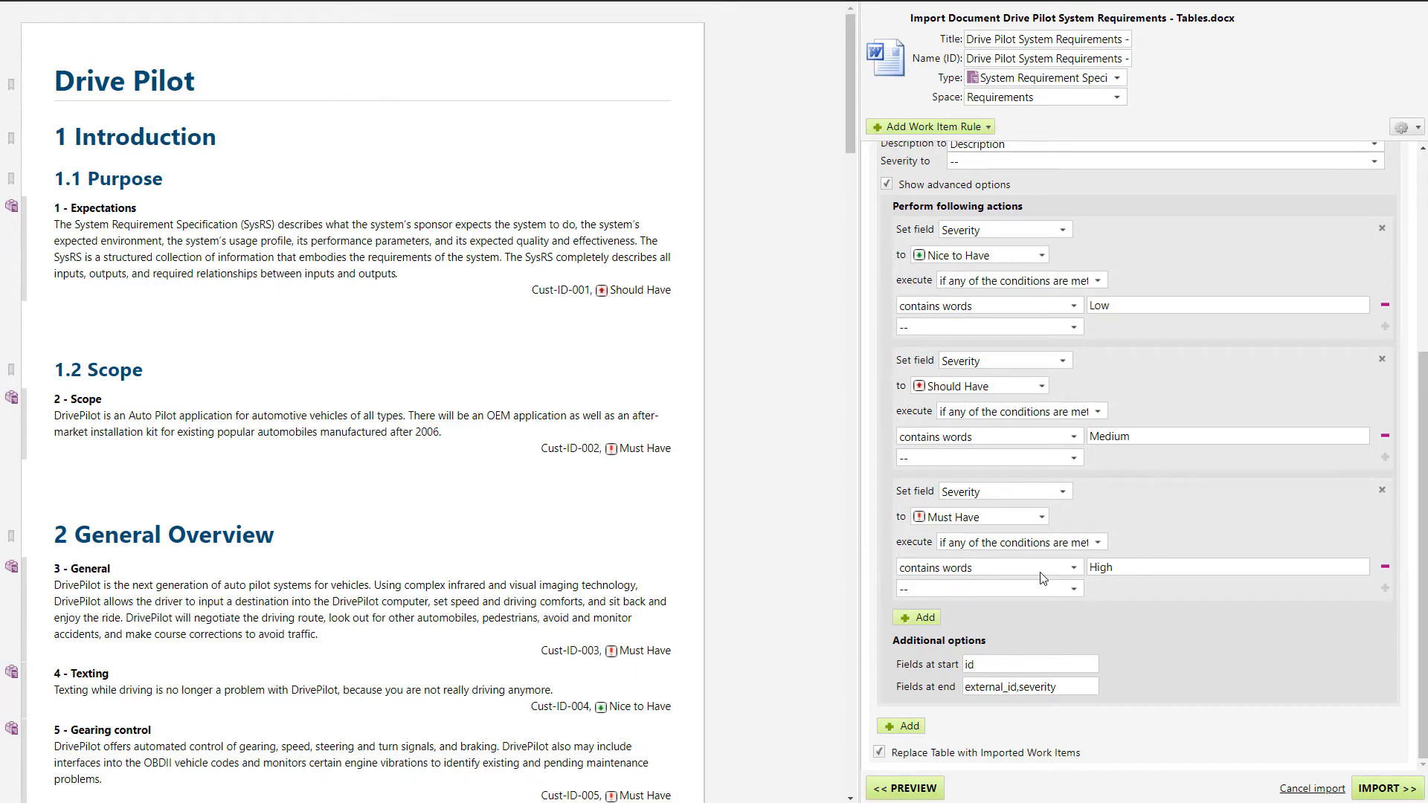
scroll("down", 3)
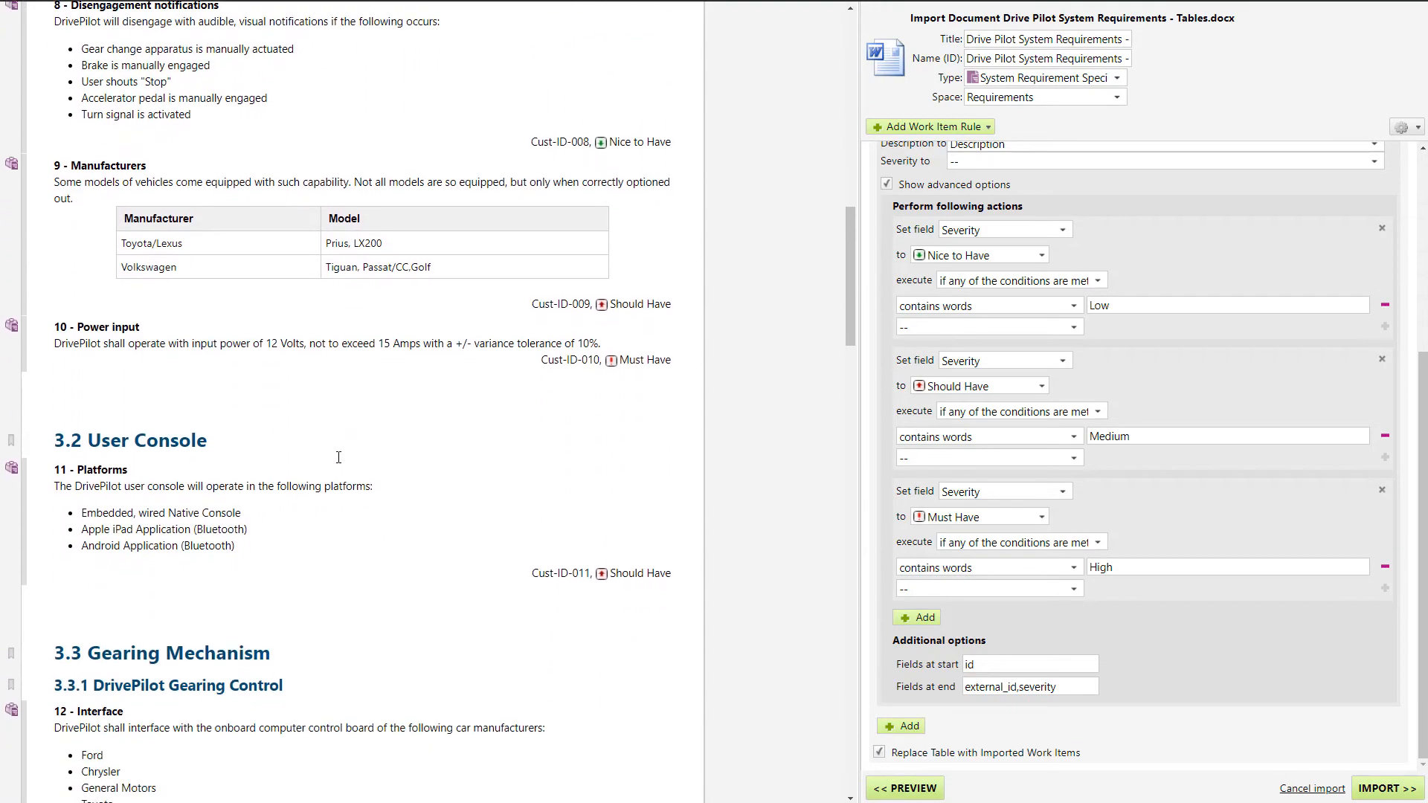
scroll("down", 3)
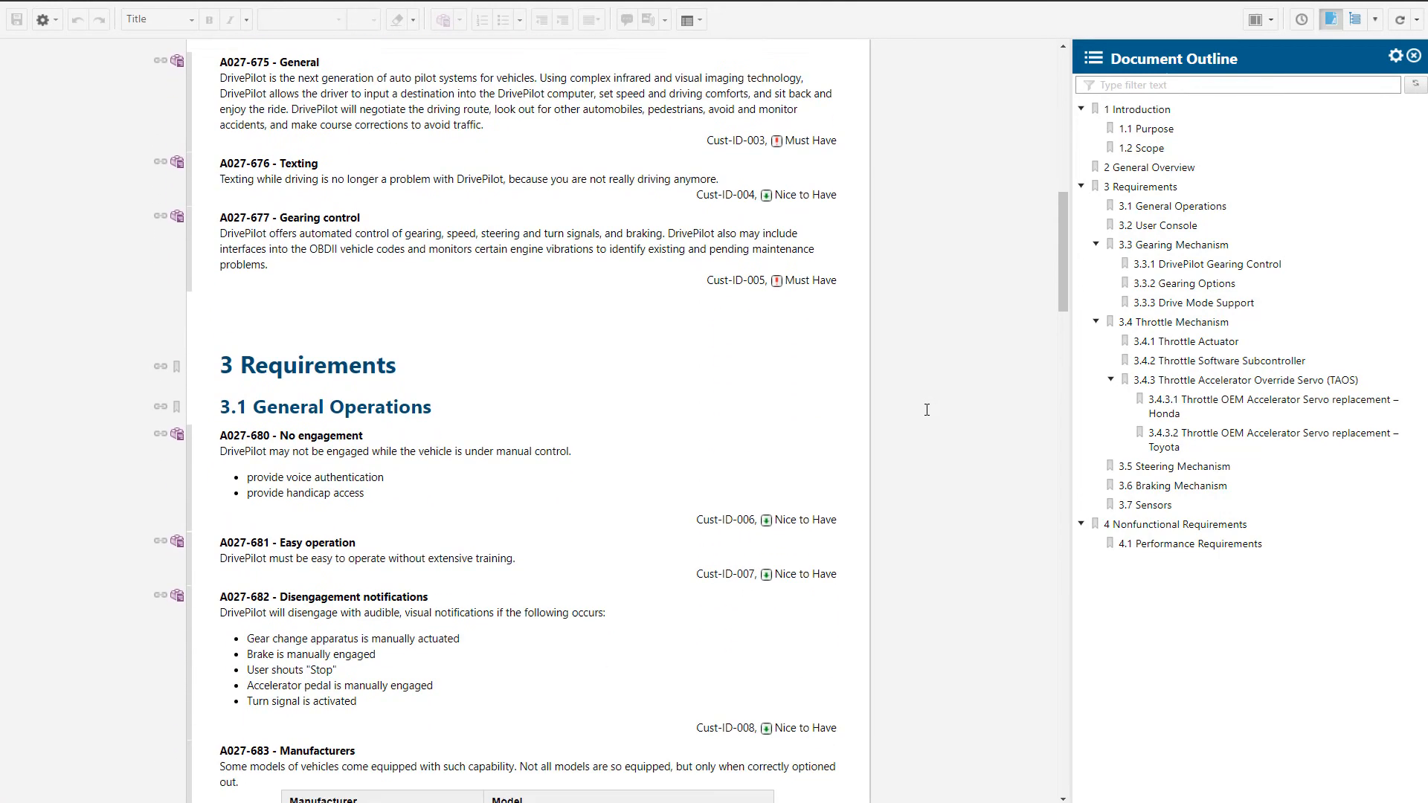
Complete the import and view the Throttle Mechanism section with requirement A027-696.
scroll("down", 3)
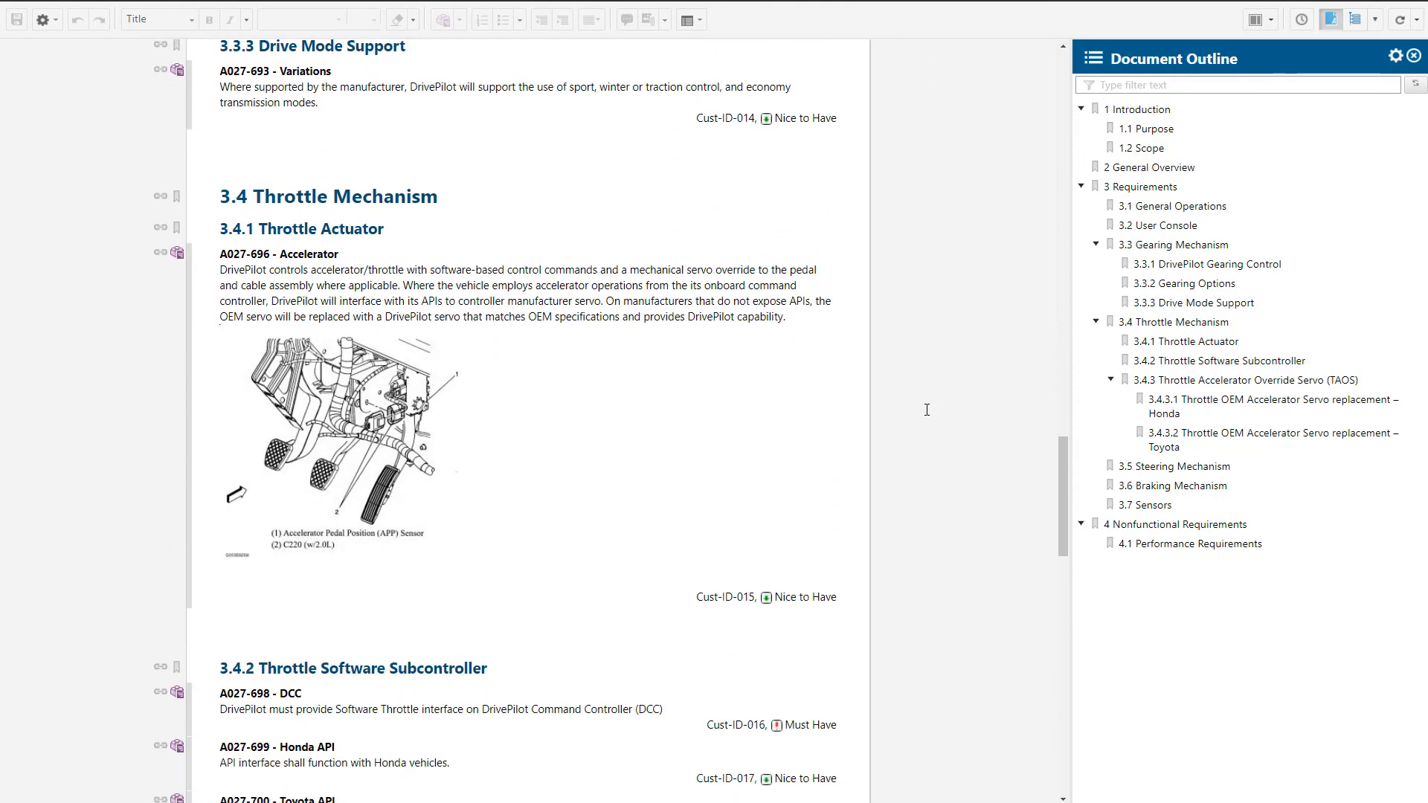
scroll("down", 3)
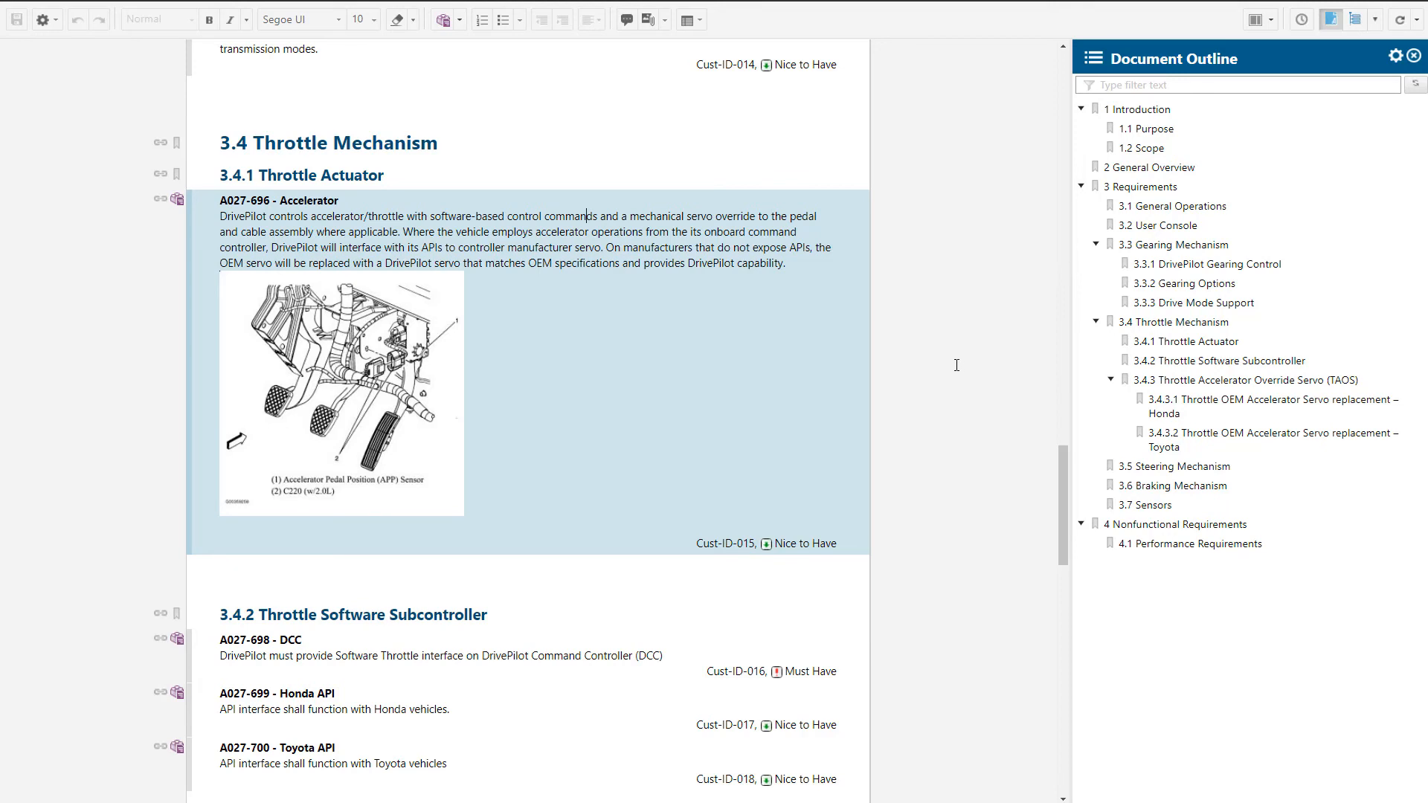
left_click(1196, 544)
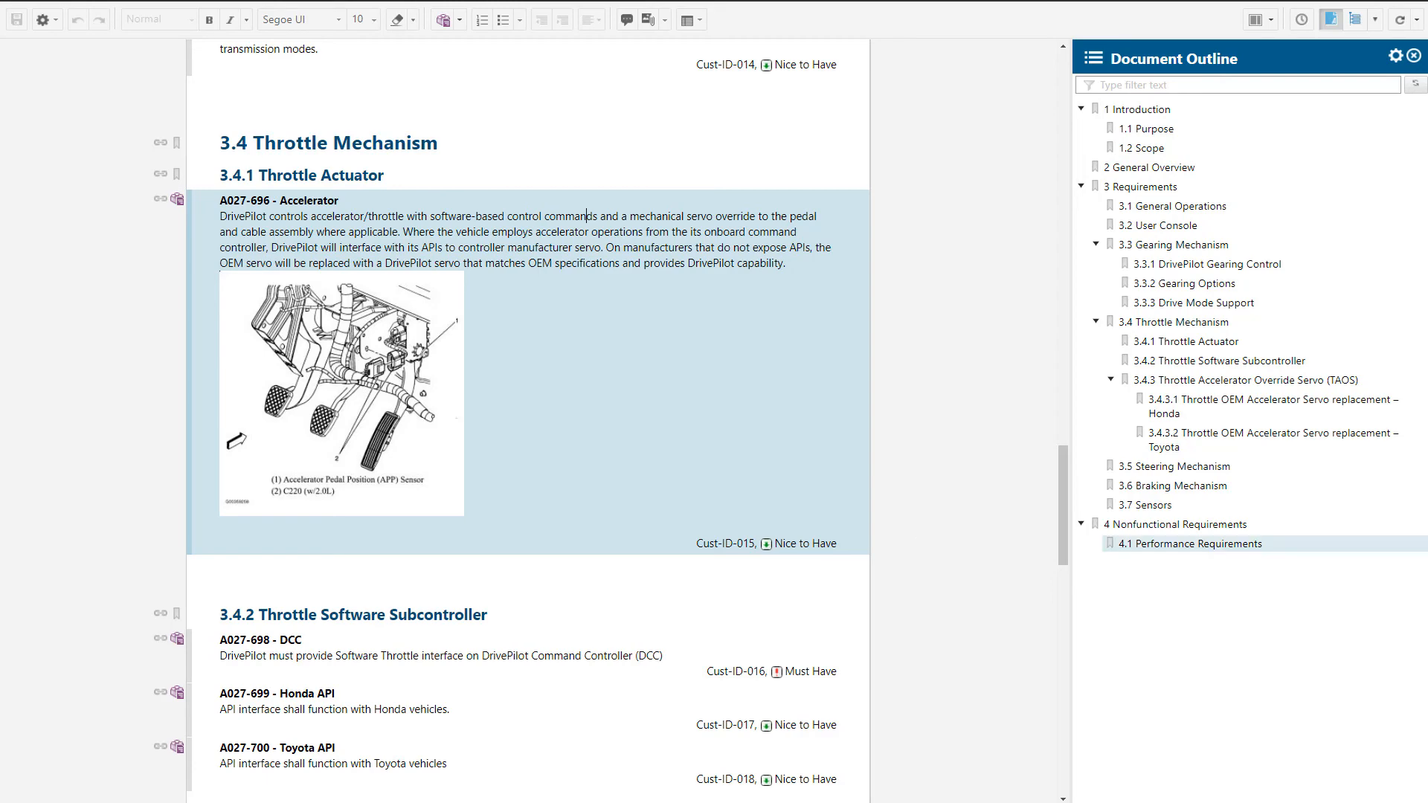